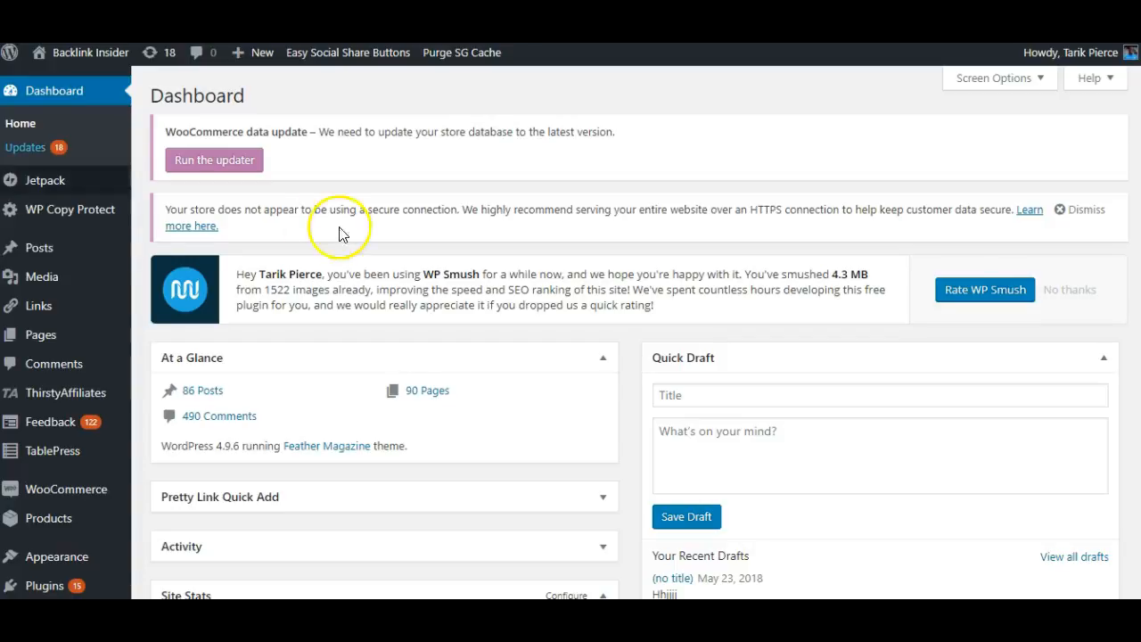
- Go to Plugins > Add New to reach the Add Plugins page
scroll(down, 3)
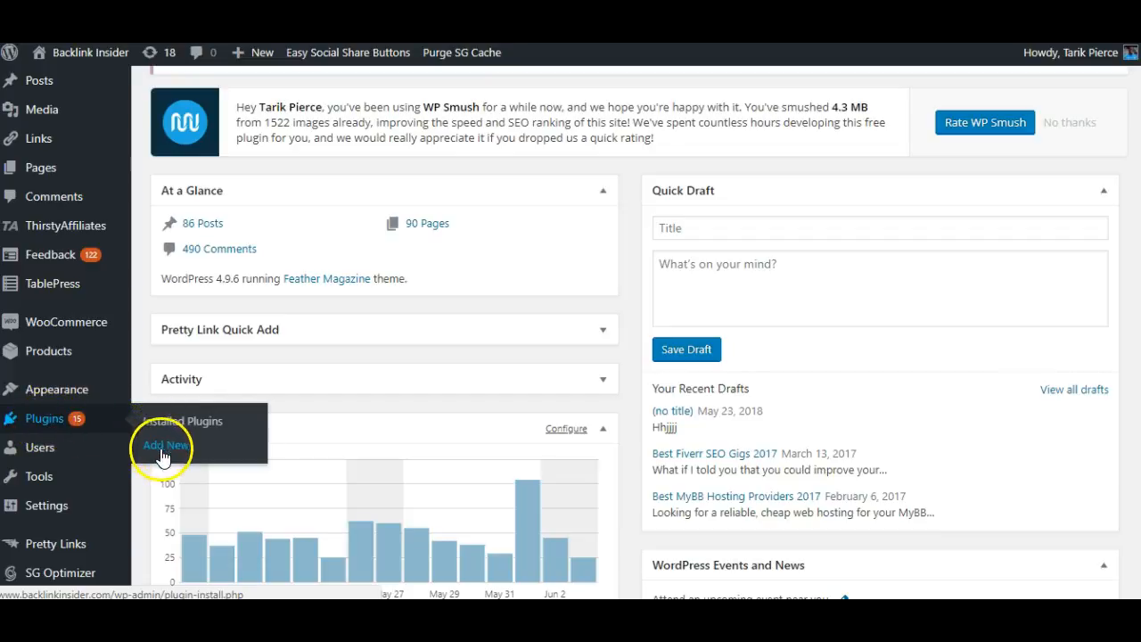
click(164, 446)
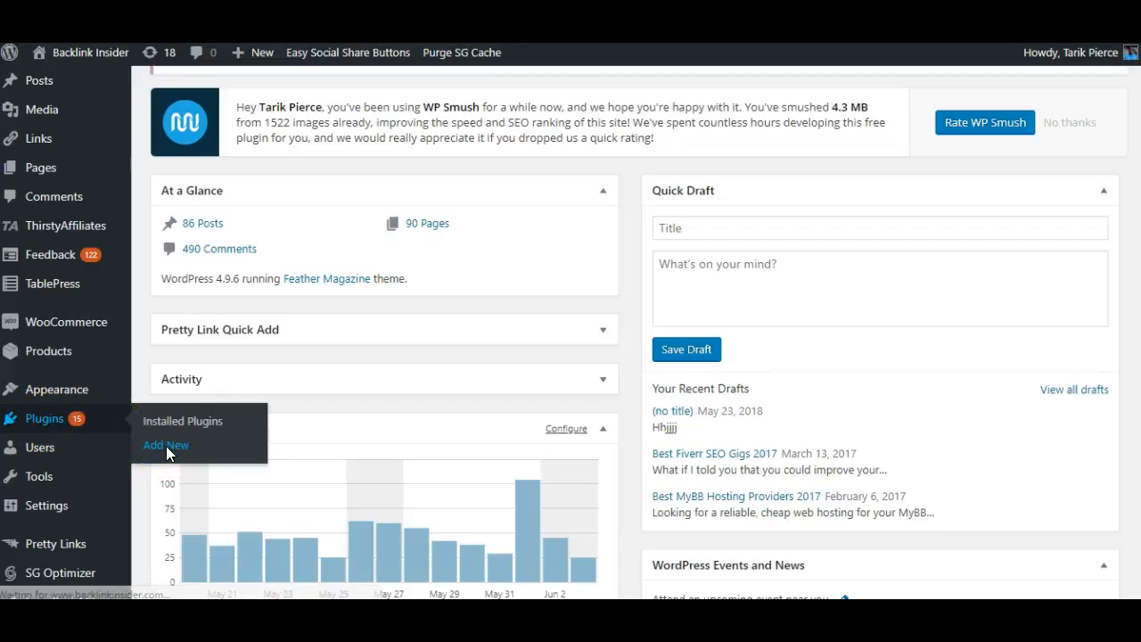
click(164, 446)
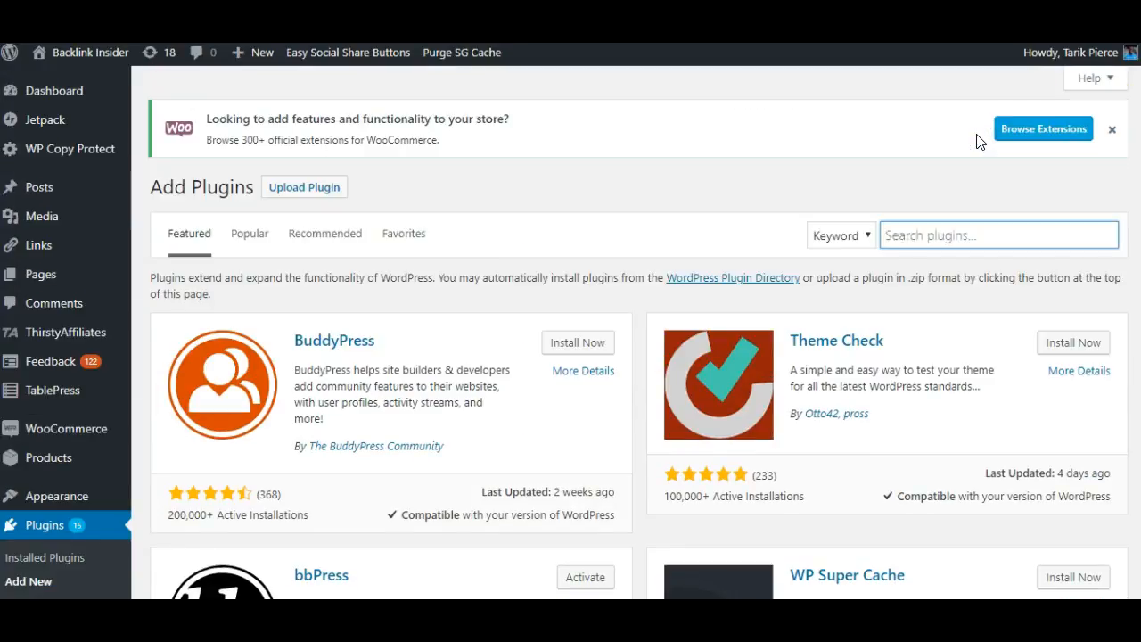
- Search 'broken link checker', then install and activate the Broken Link Checker plugin
text(broken link checker)
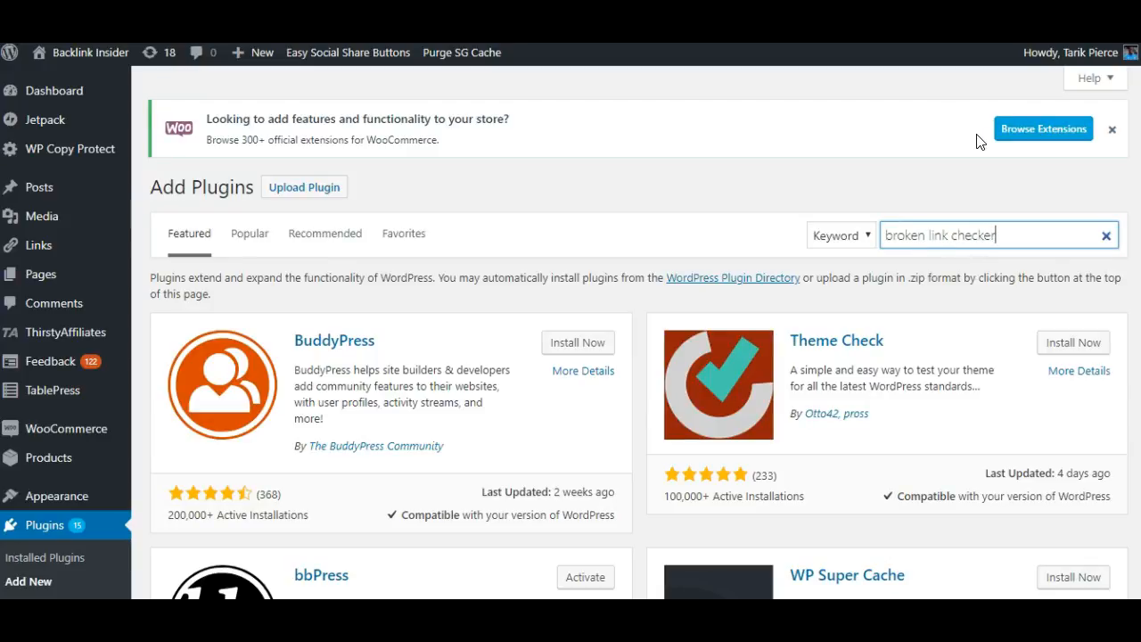
key(Enter)
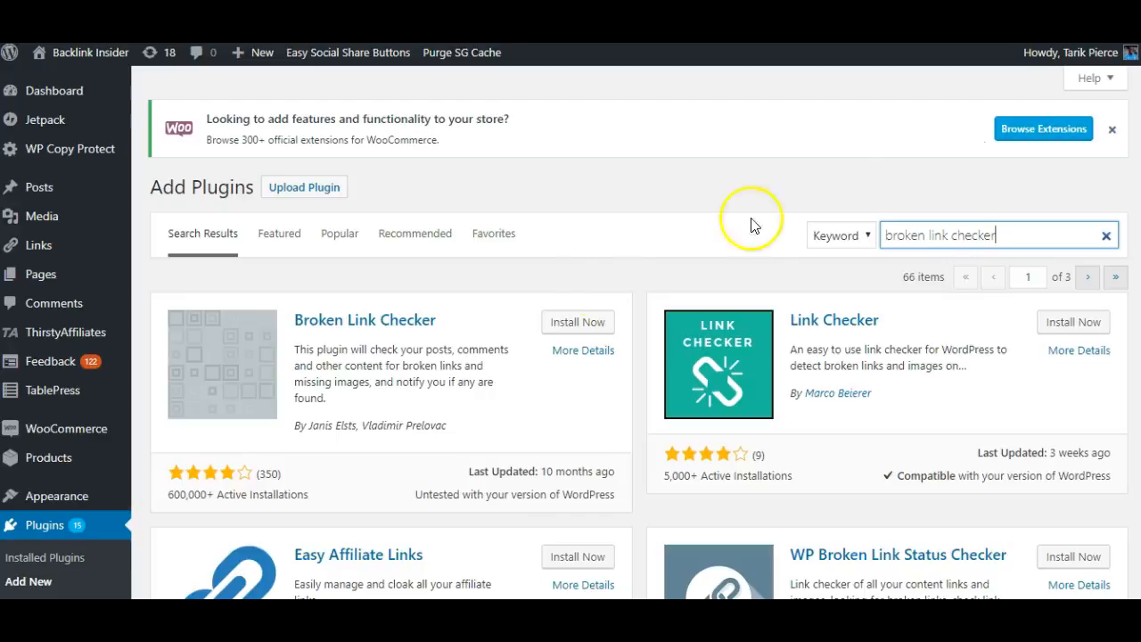
mouse_move(462, 400)
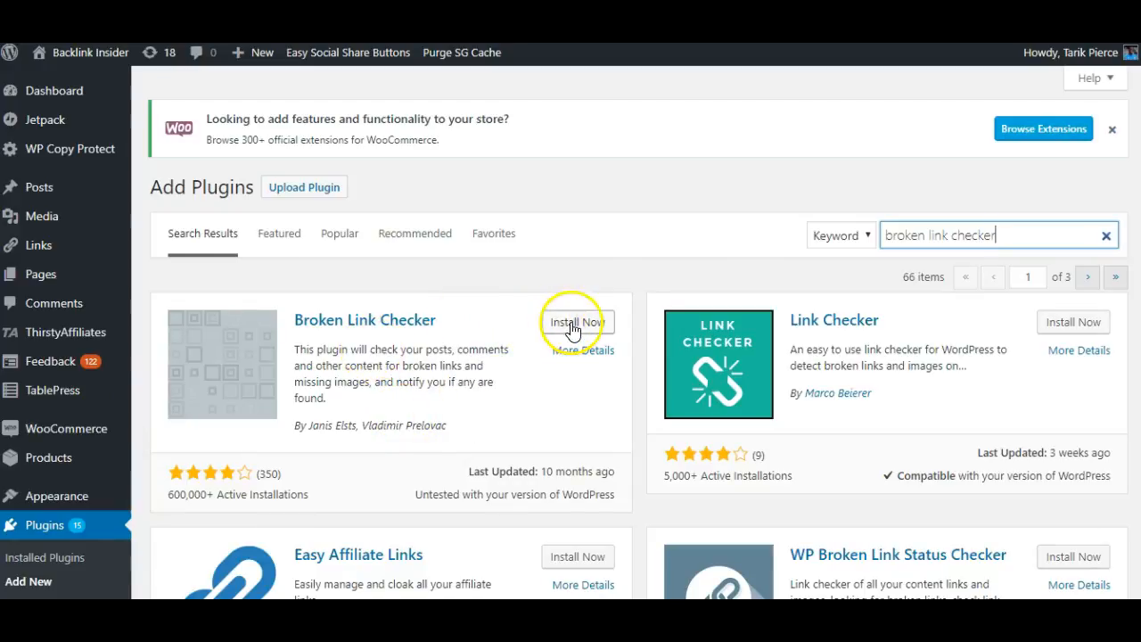
click(578, 321)
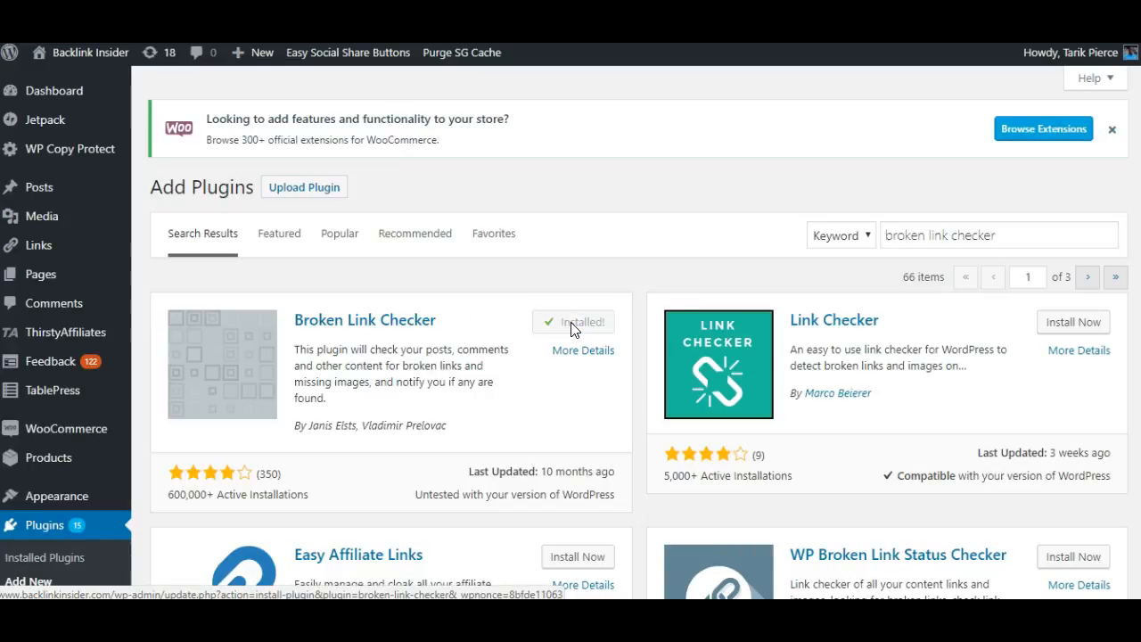
click(574, 320)
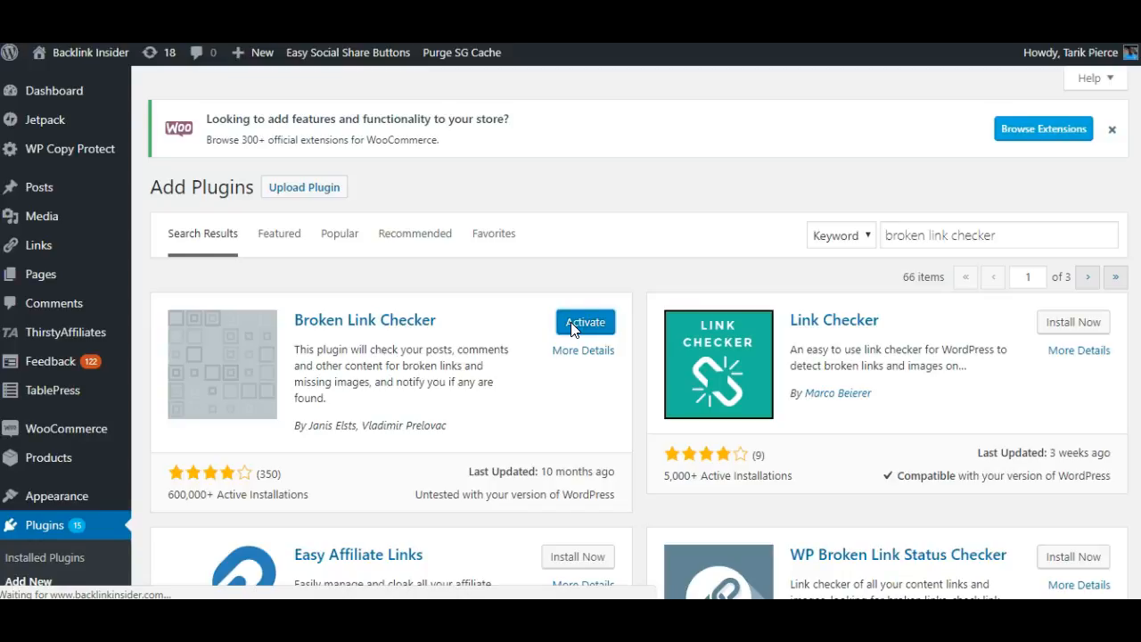
mouse_move(574, 332)
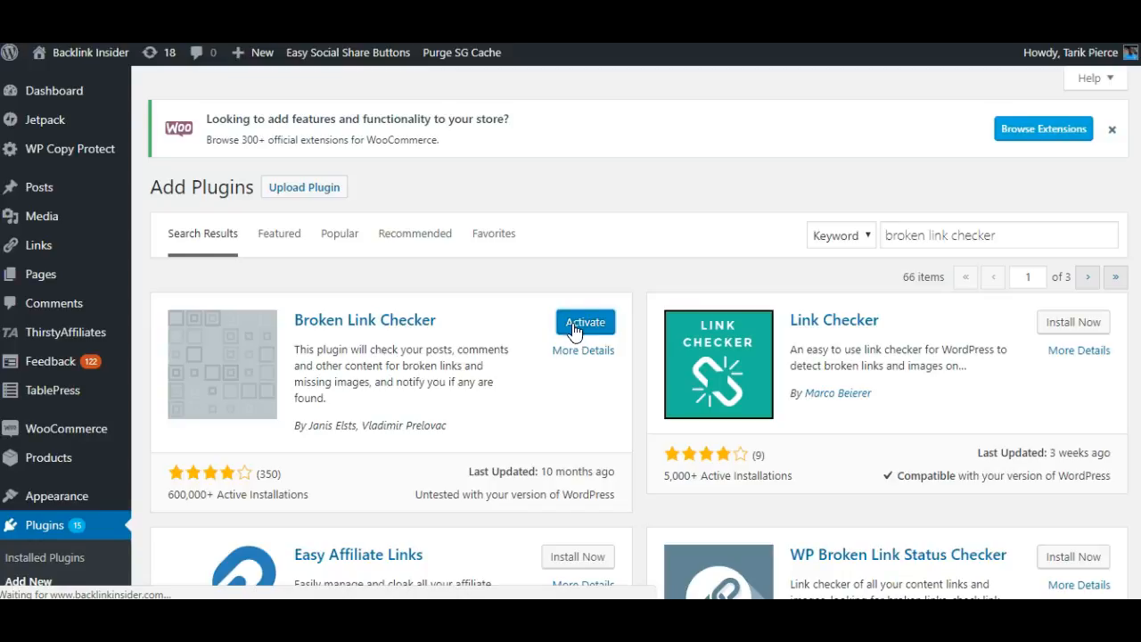
click(584, 321)
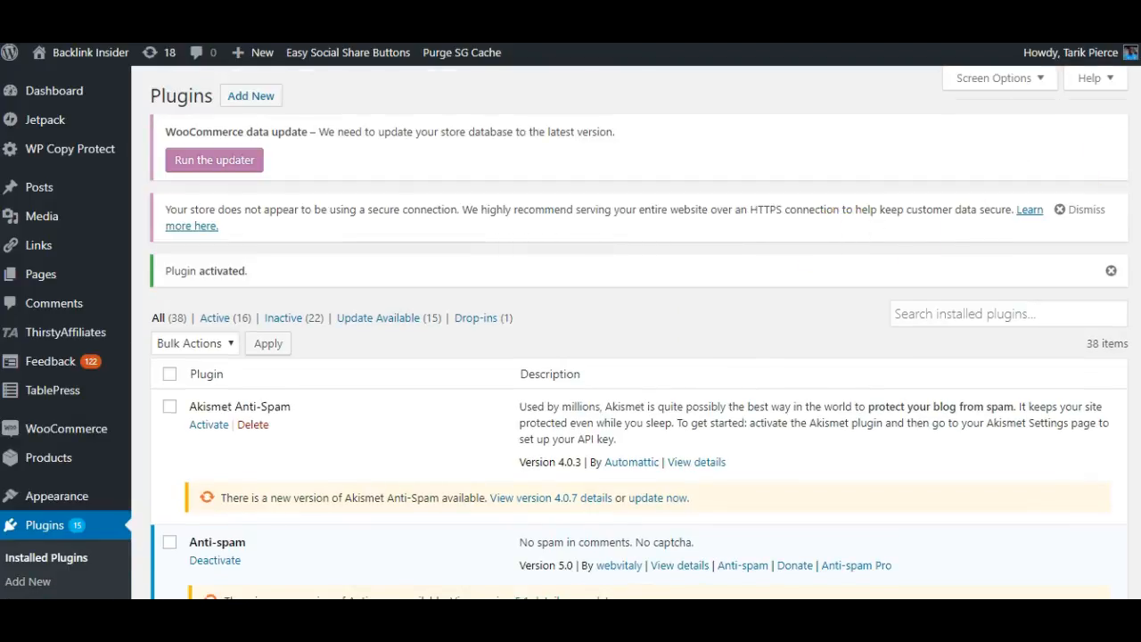
- Go to Tools > Broken Links to load the plugin's report
scroll(down, 3)
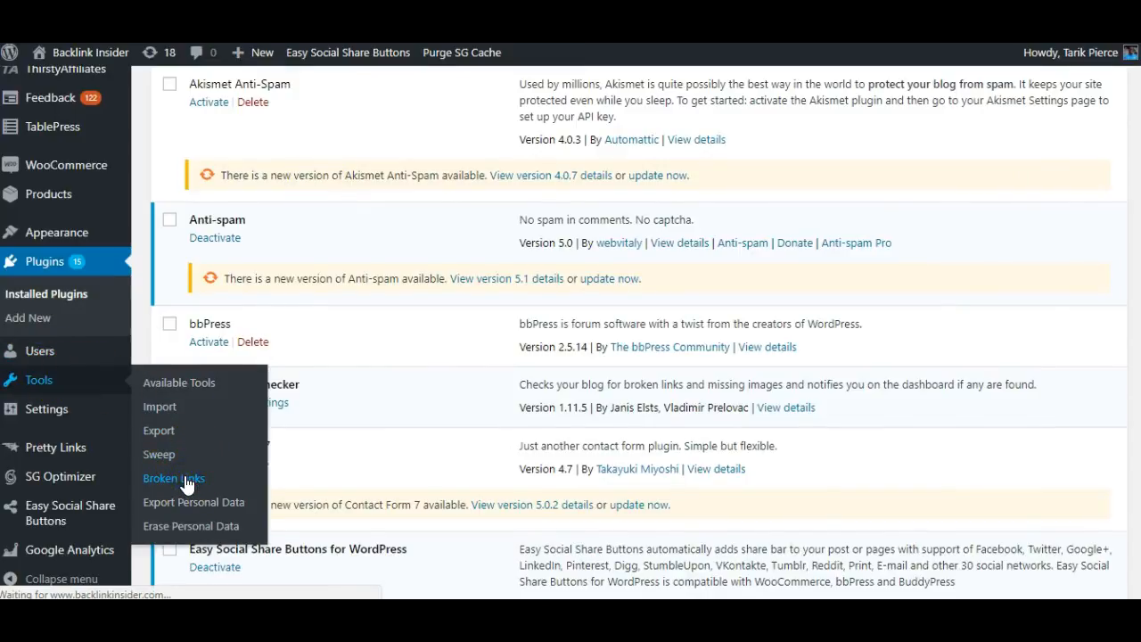
click(174, 478)
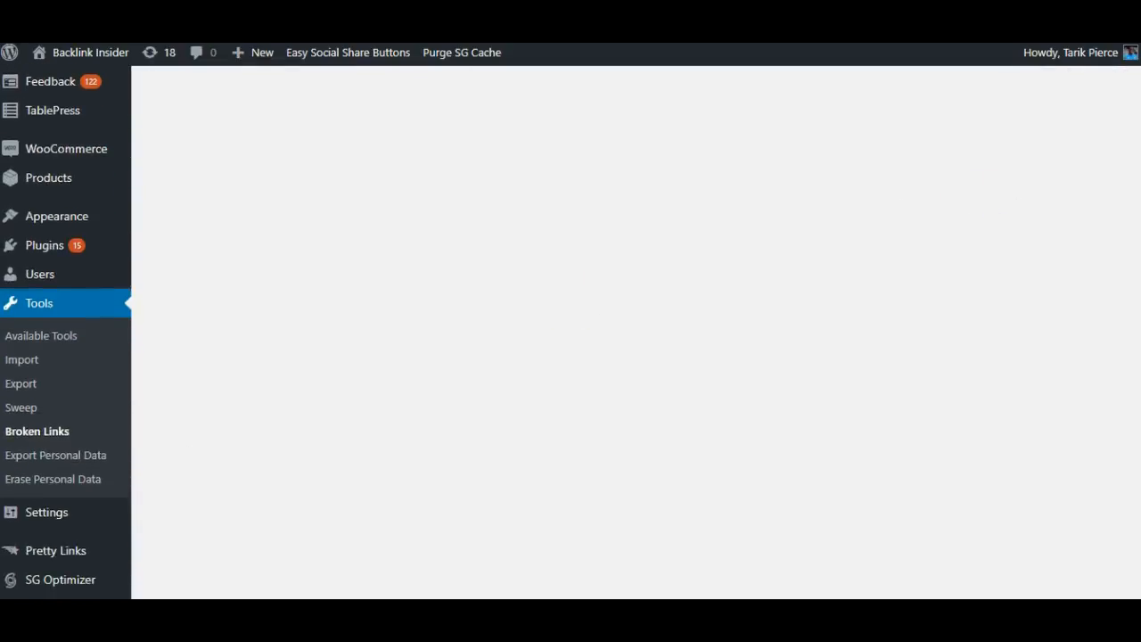
- Run Search Links with no criteria and view all 370 detected links, still Not checked
click(38, 429)
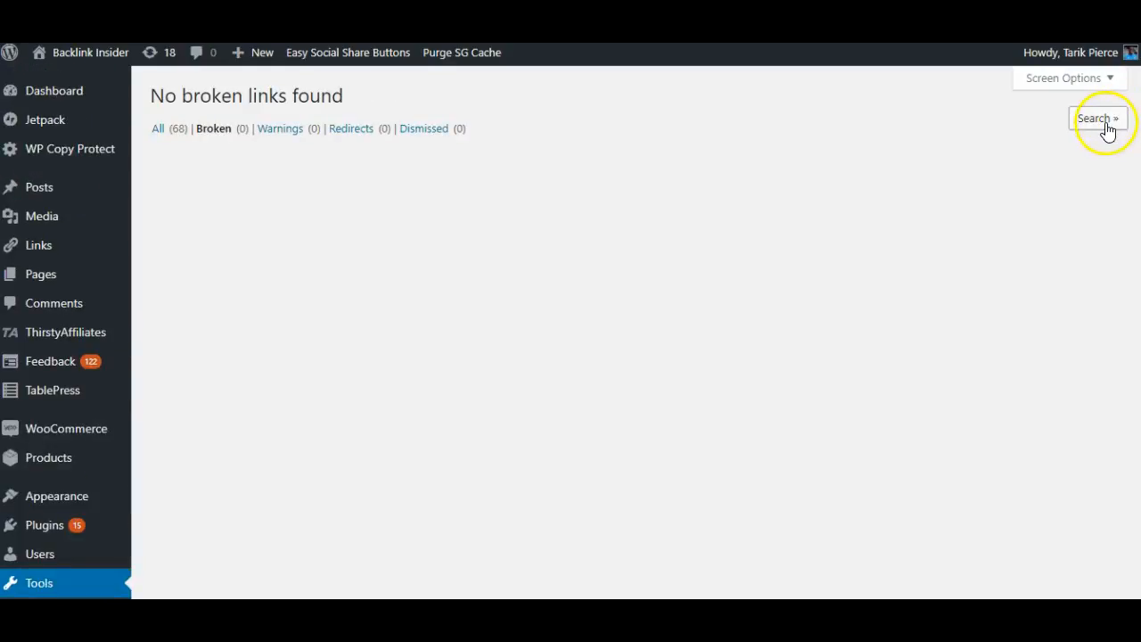
click(1098, 118)
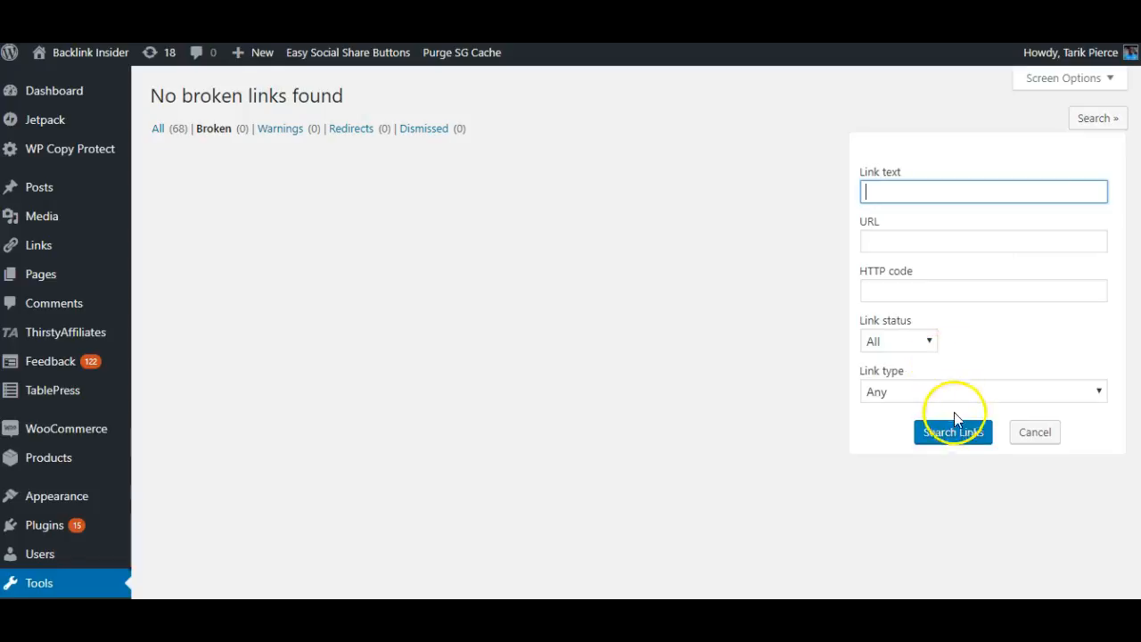
click(1034, 432)
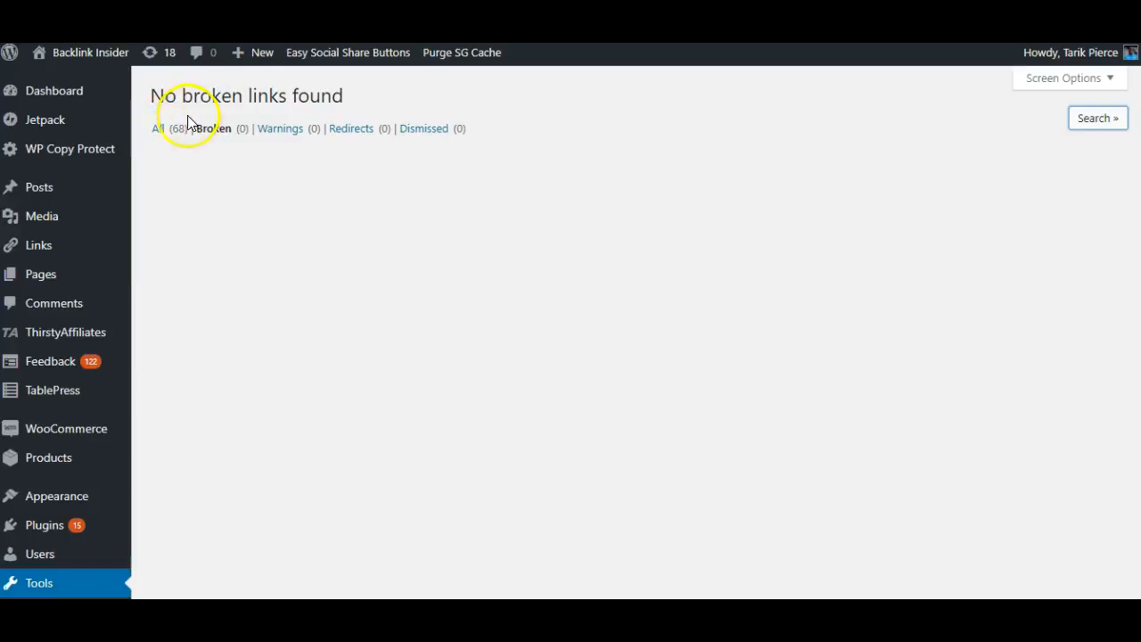
click(157, 128)
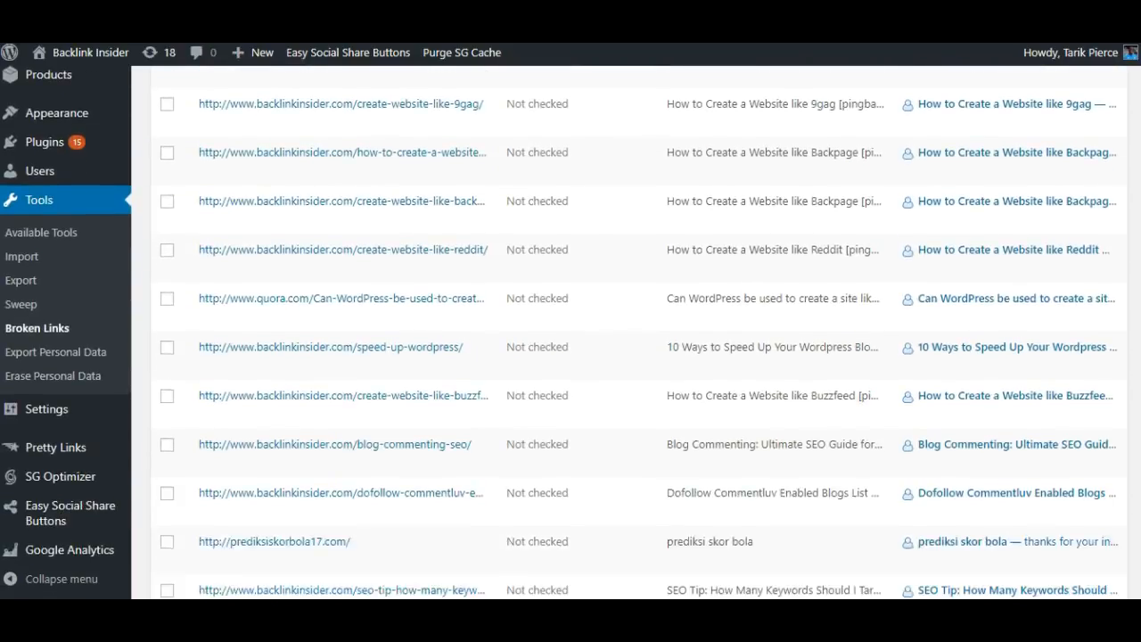
scroll(down, 3)
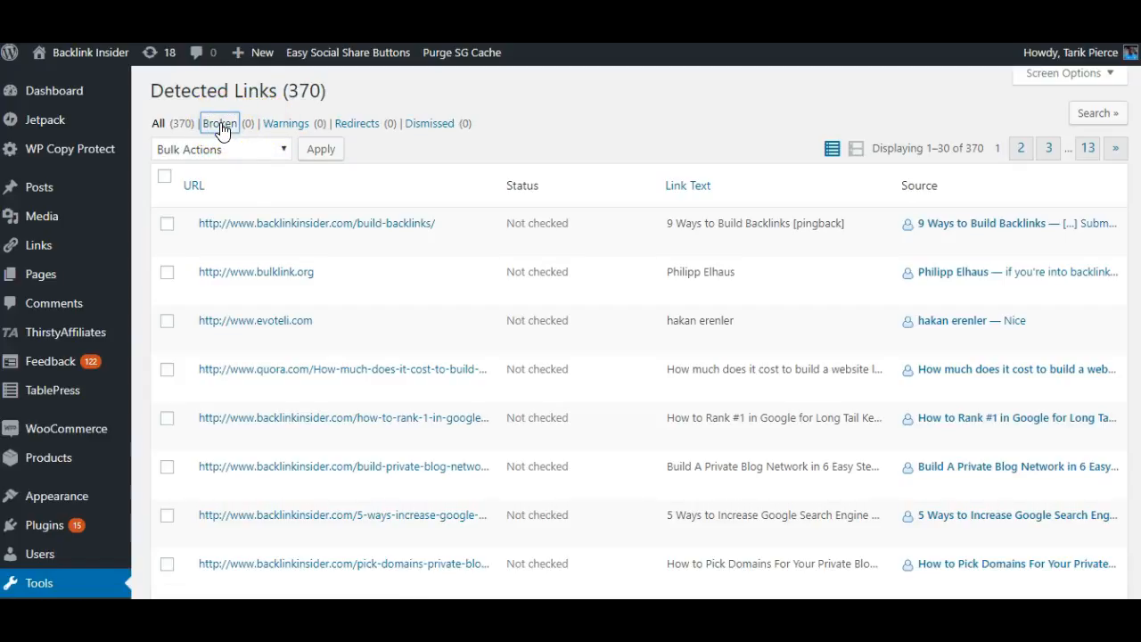
- Show all links and recheck the bulklink.org link until it reports 200 OK
click(219, 123)
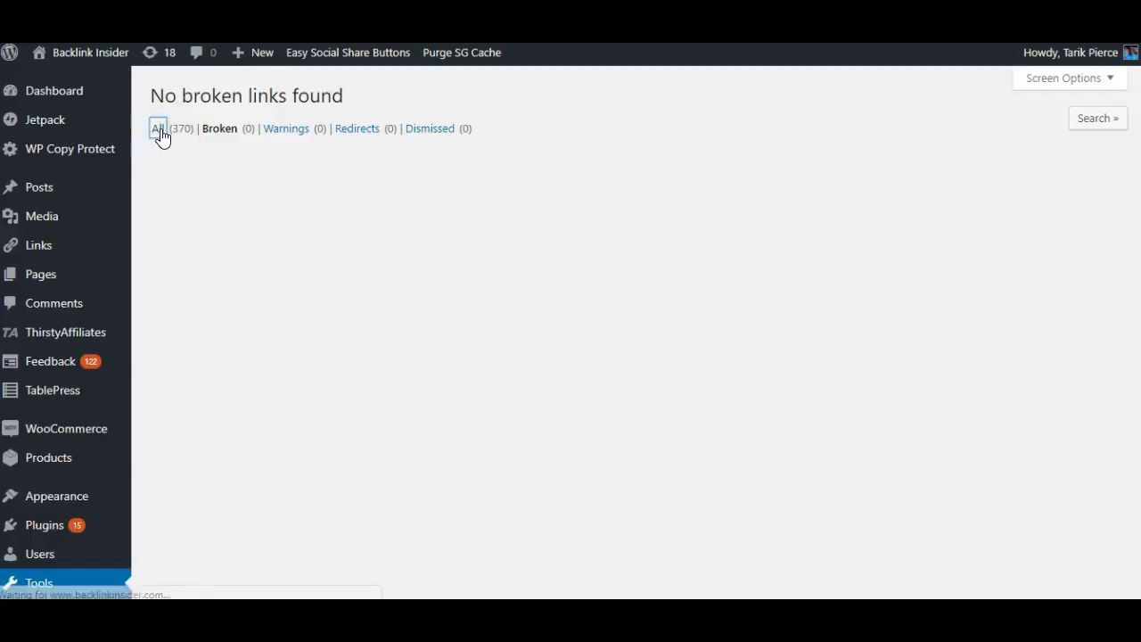
click(157, 129)
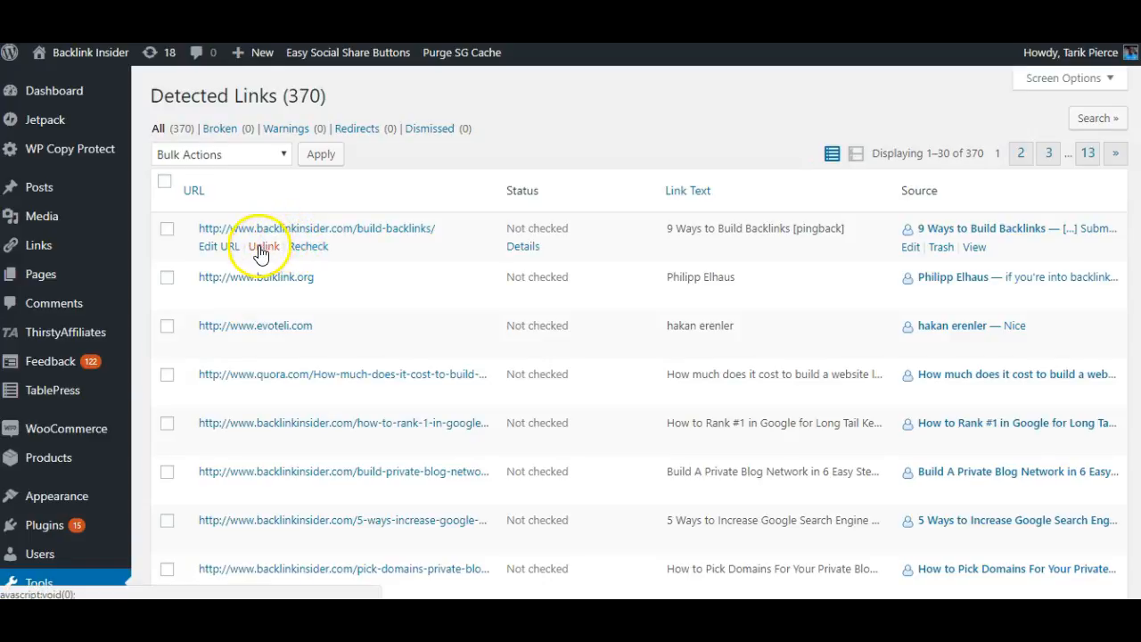
mouse_move(264, 246)
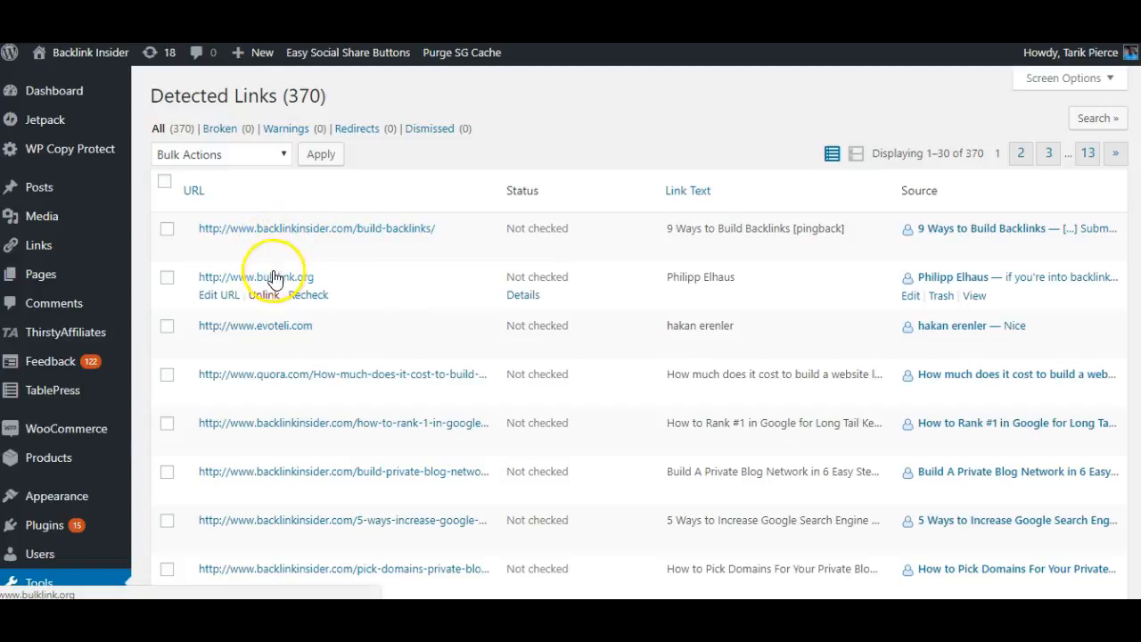
right_click(271, 276)
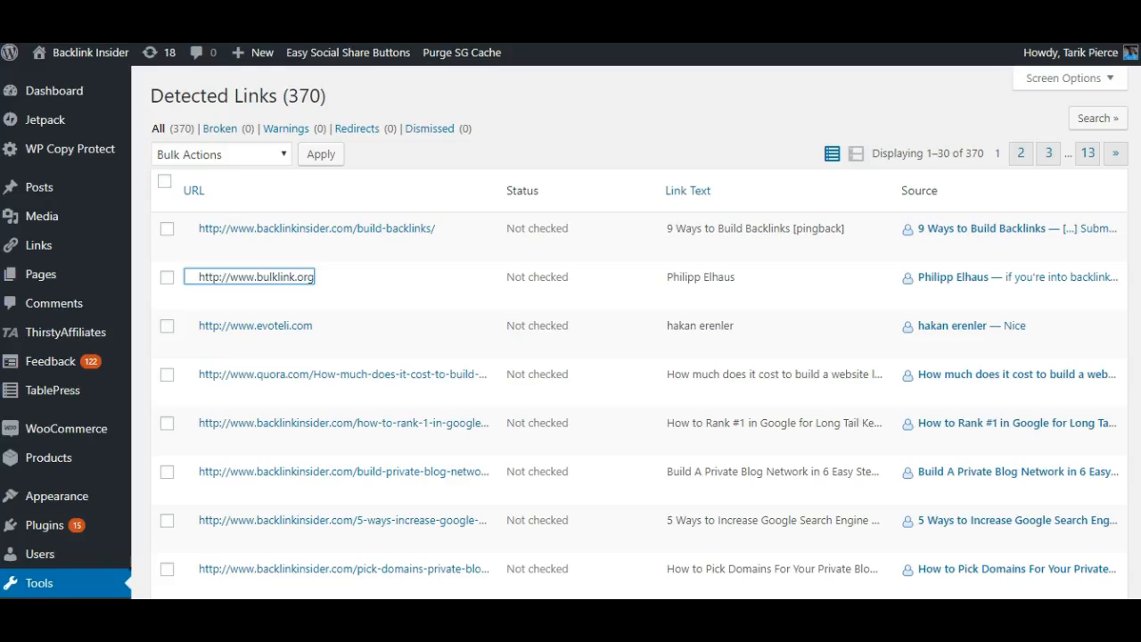
mouse_move(264, 294)
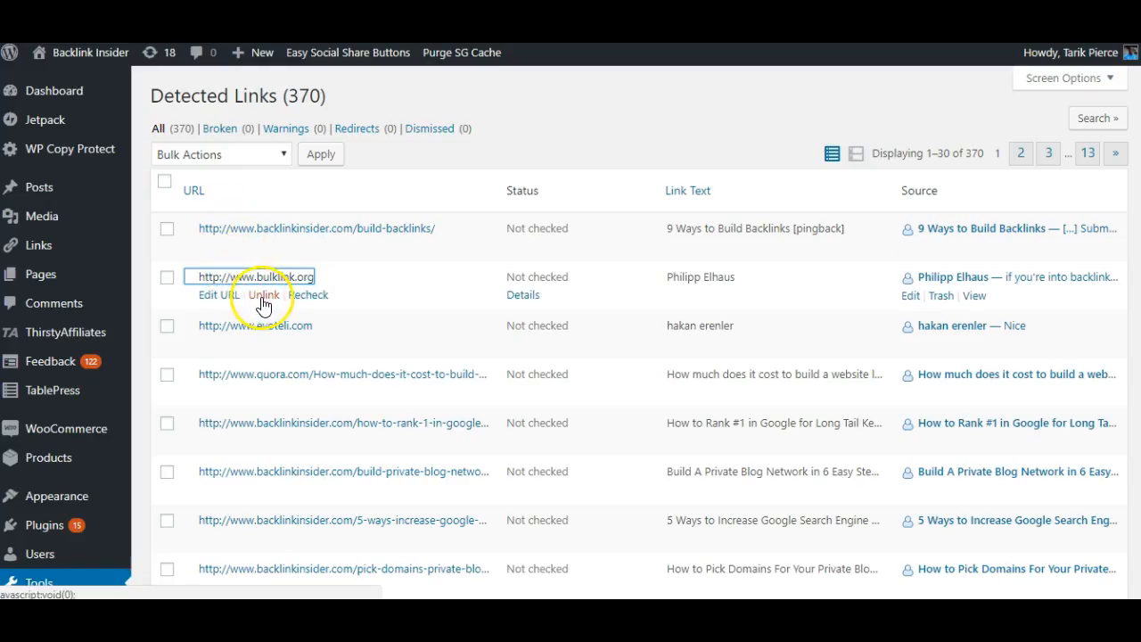
mouse_move(264, 294)
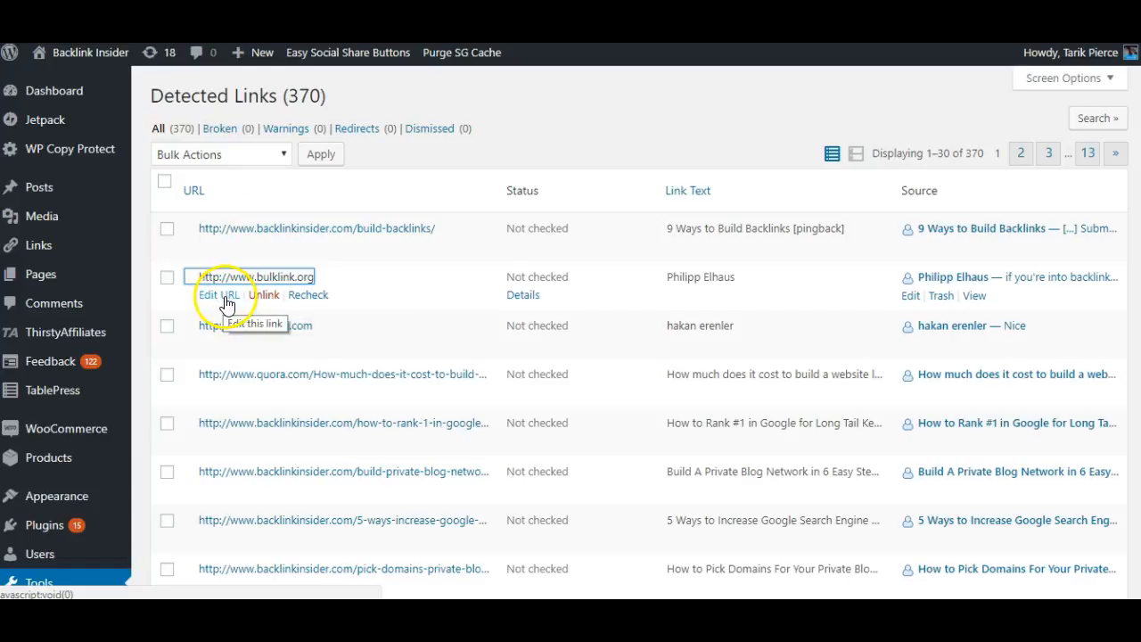
click(217, 294)
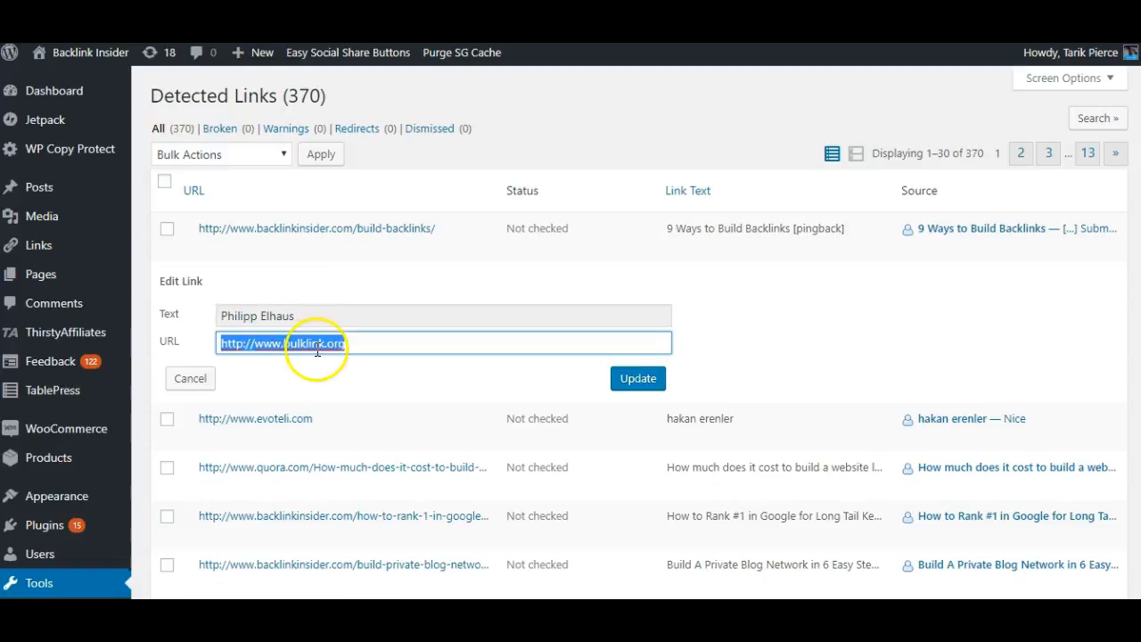
click(638, 378)
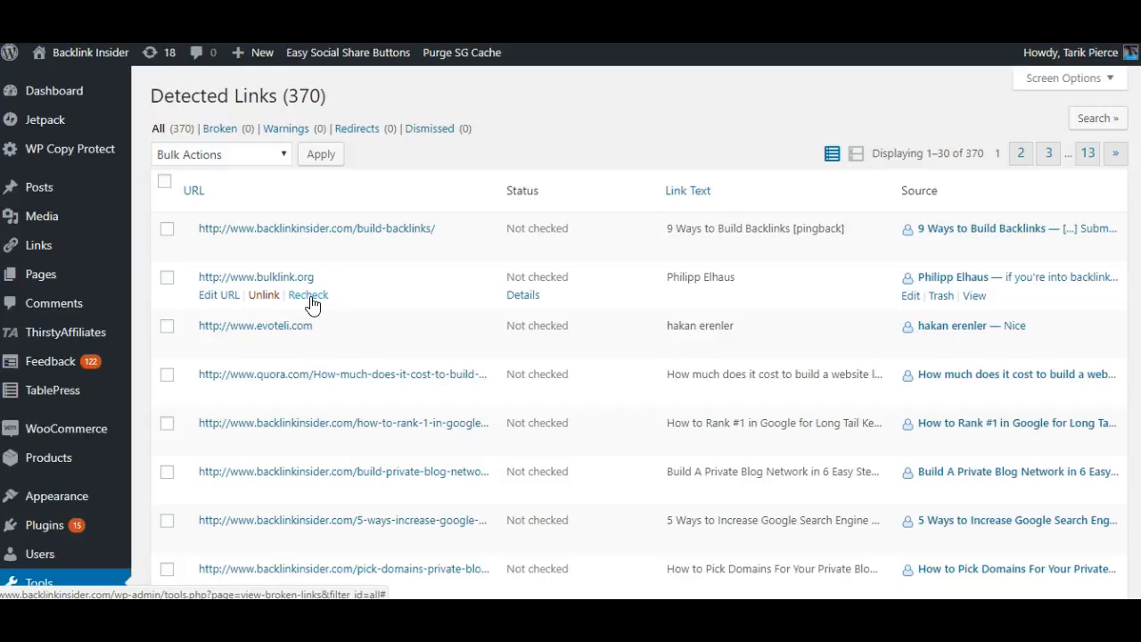
click(306, 296)
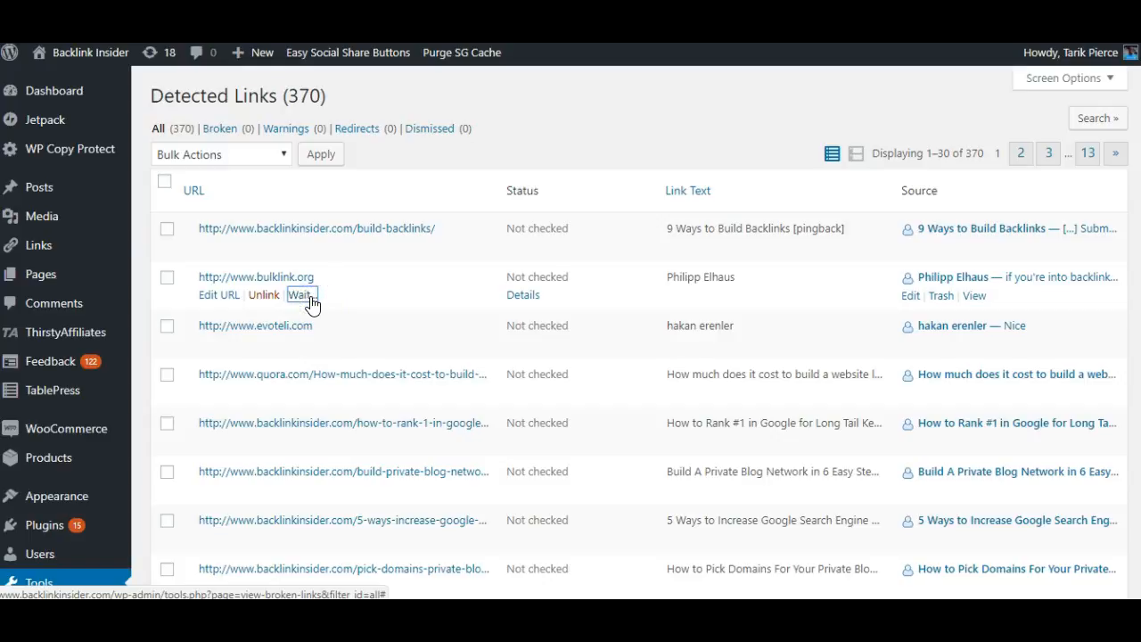
click(307, 294)
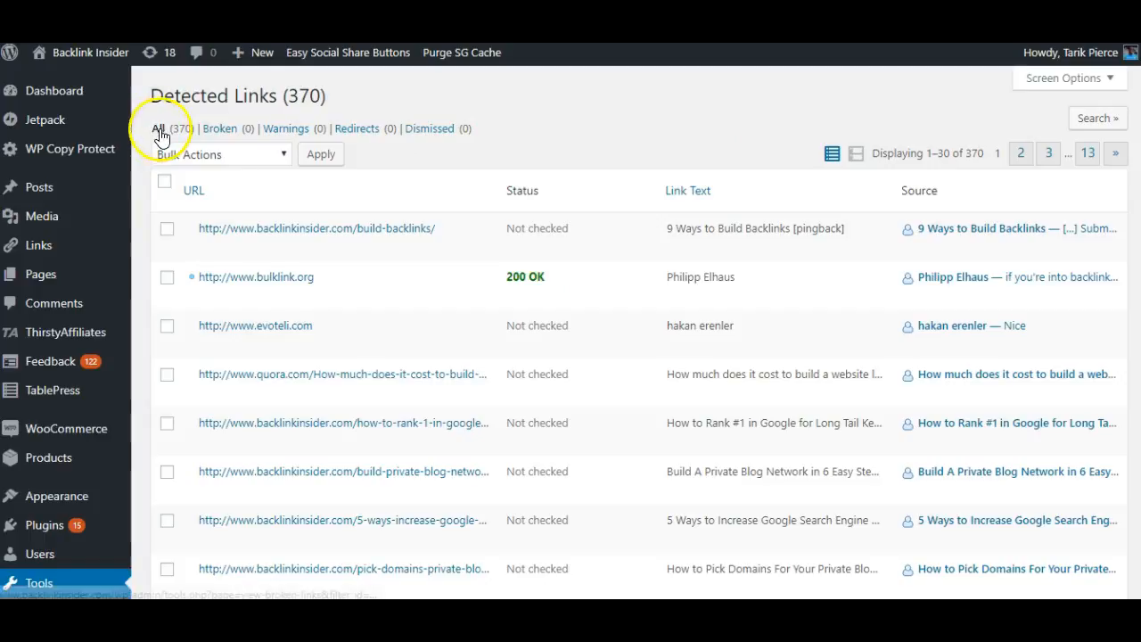
click(159, 128)
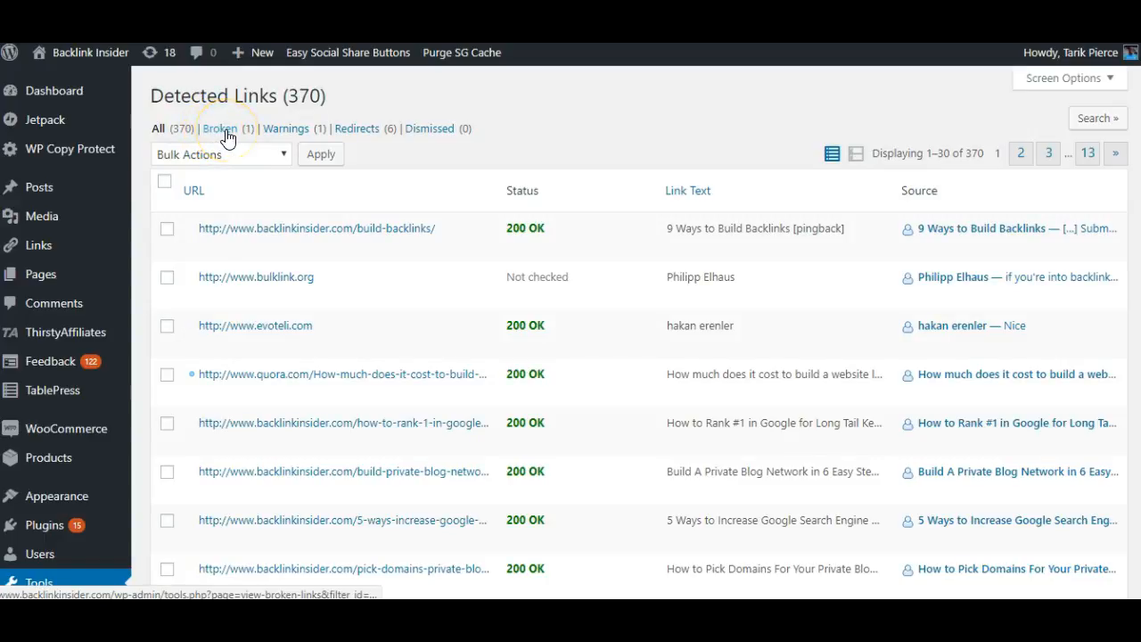
click(219, 128)
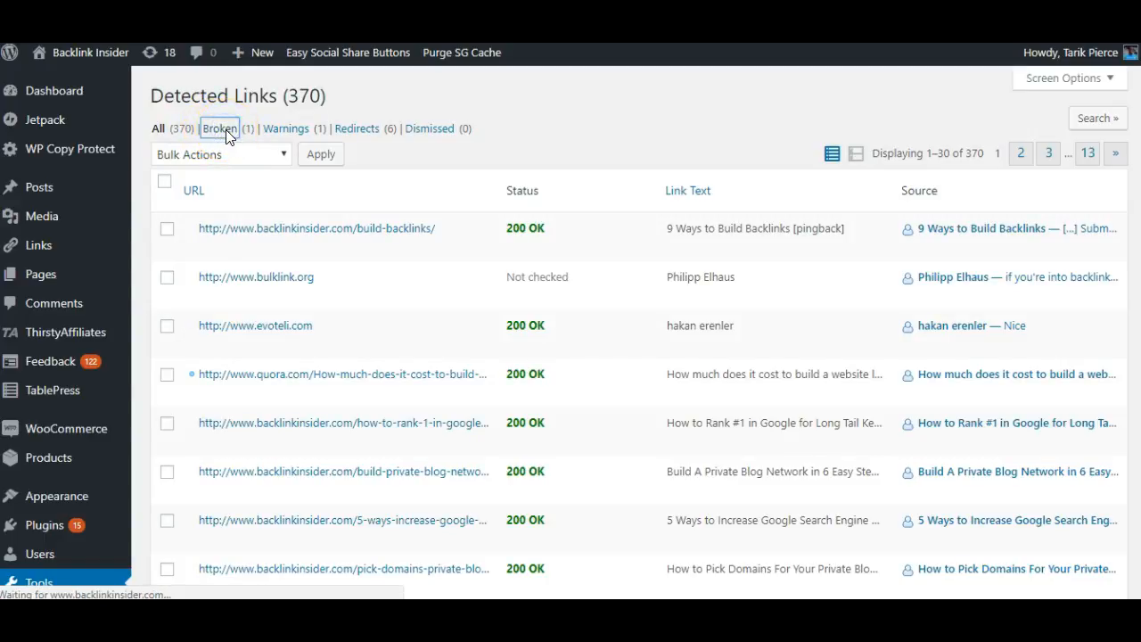
click(219, 129)
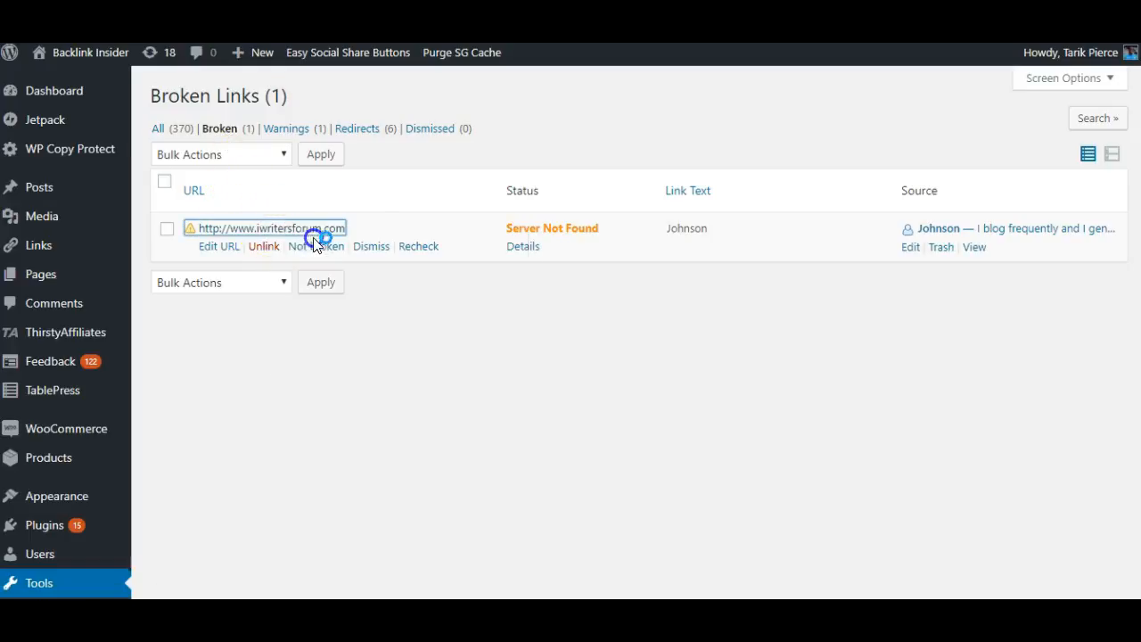
- Unlink the iwritersforhire.com link so Broken drops to 0
click(268, 229)
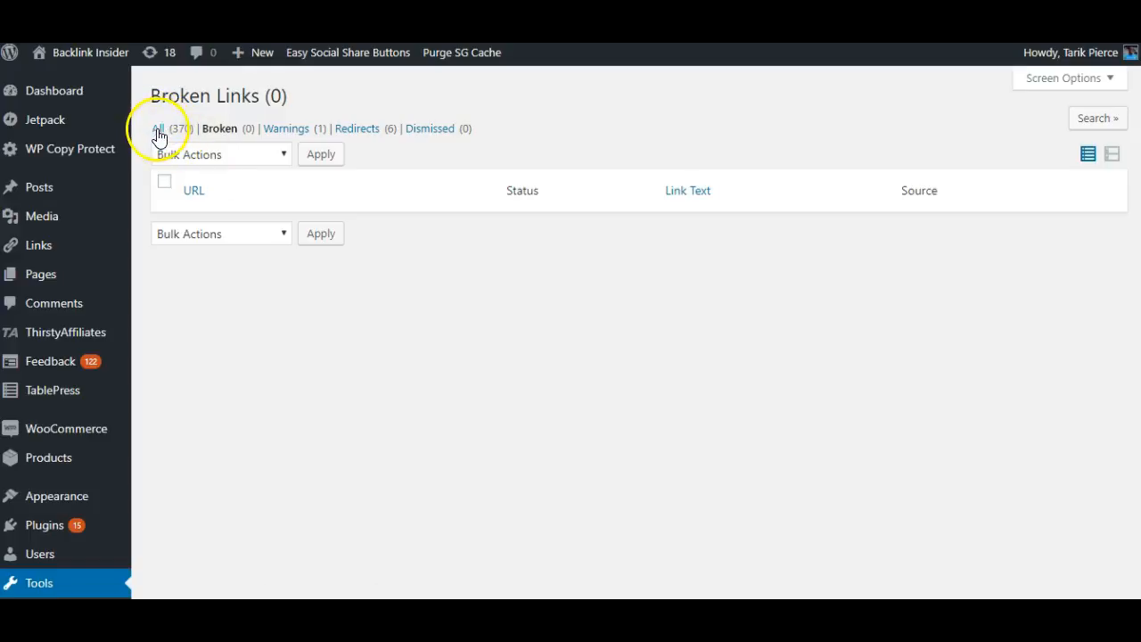
- Return to the All (369) list, confirming one fewer link and zero broken
click(159, 128)
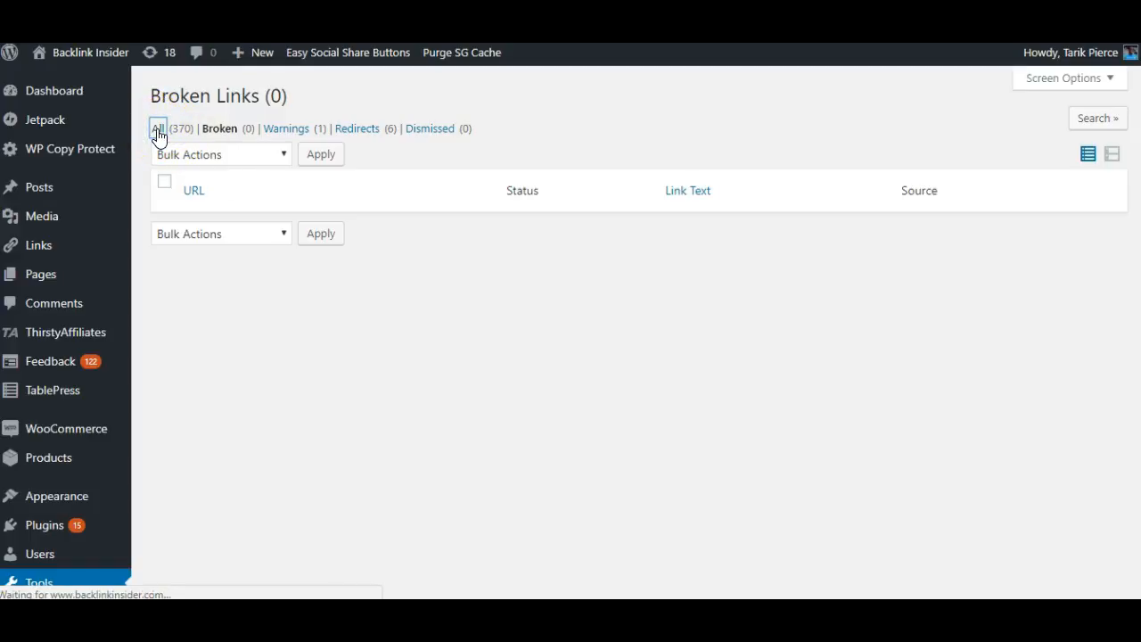
click(159, 128)
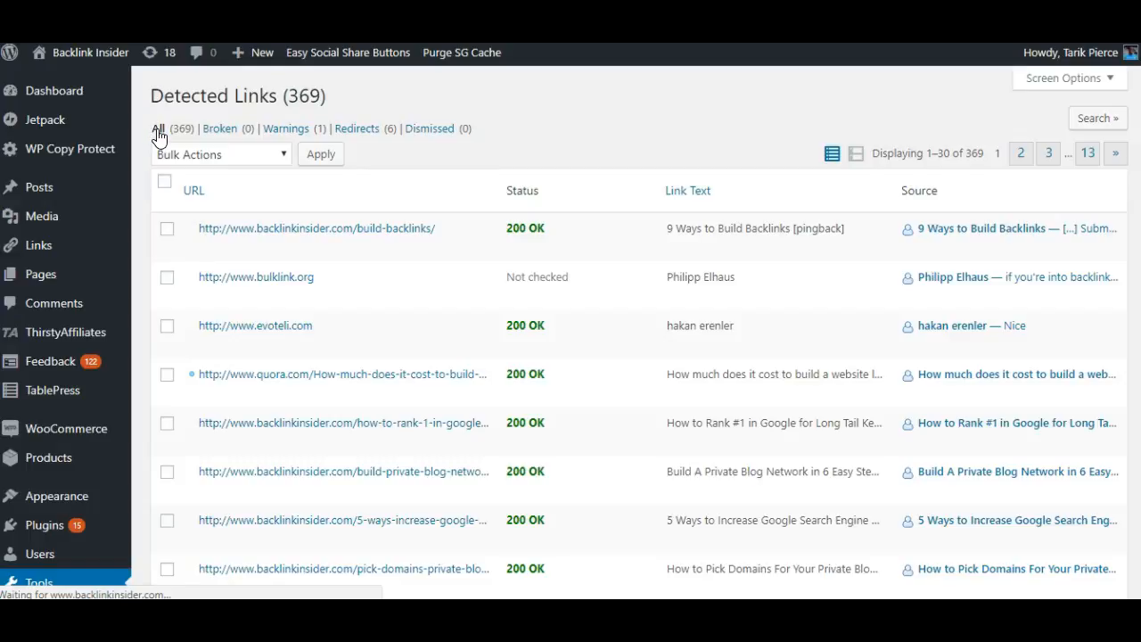
click(39, 581)
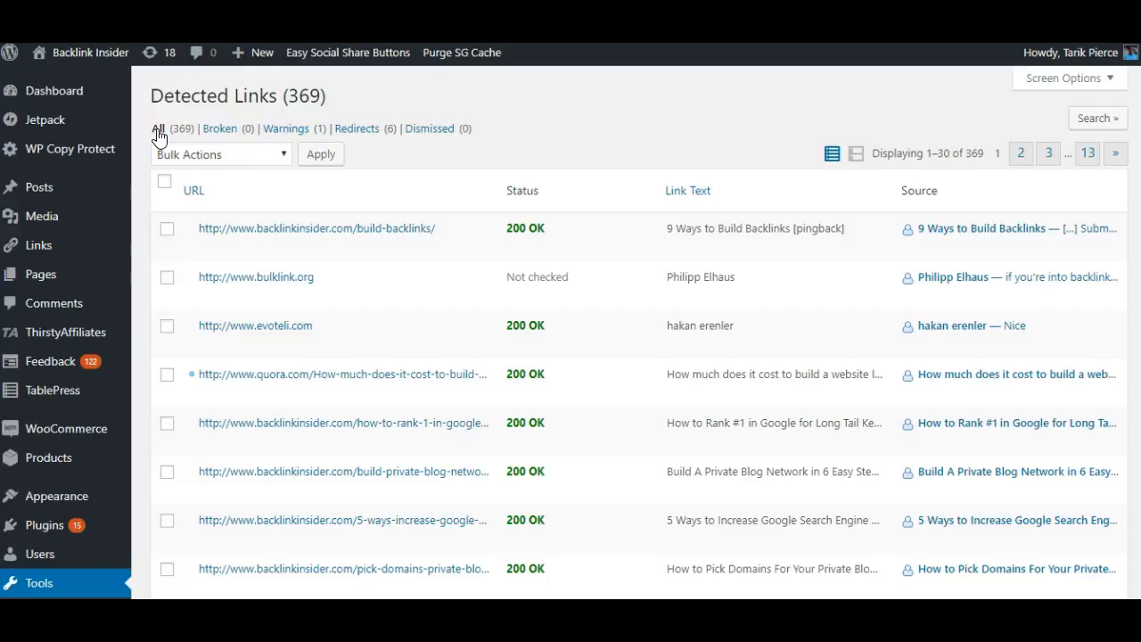
mouse_move(366, 324)
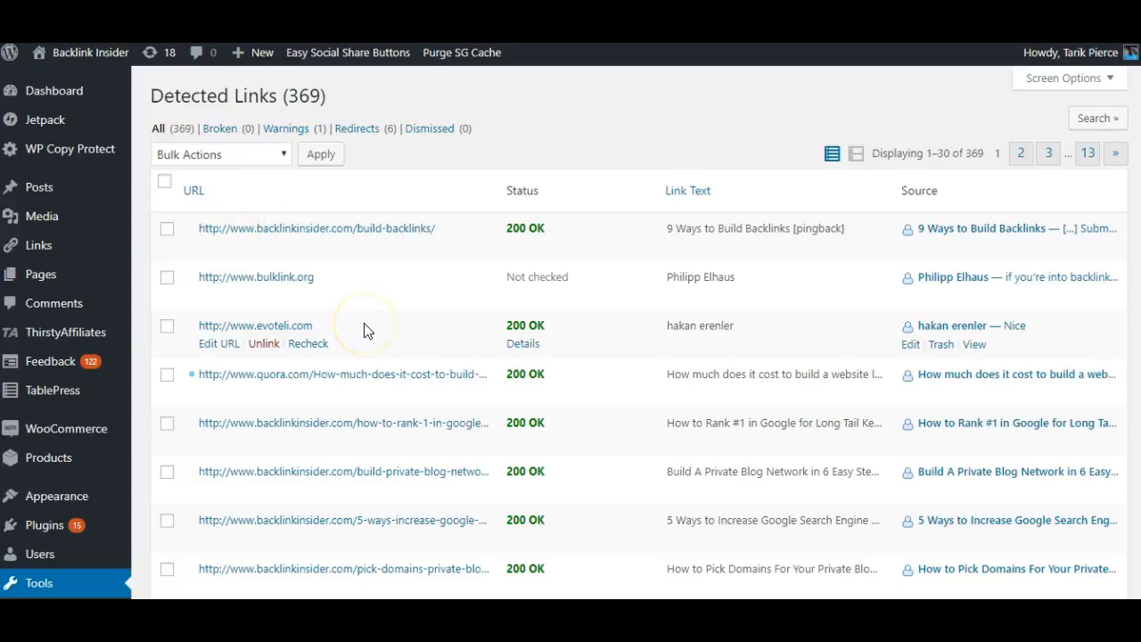